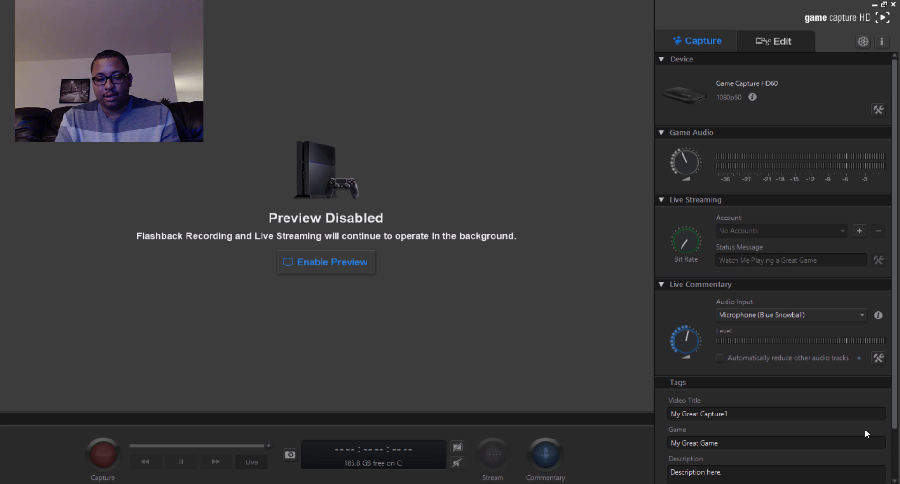
mouse_move(468, 462)
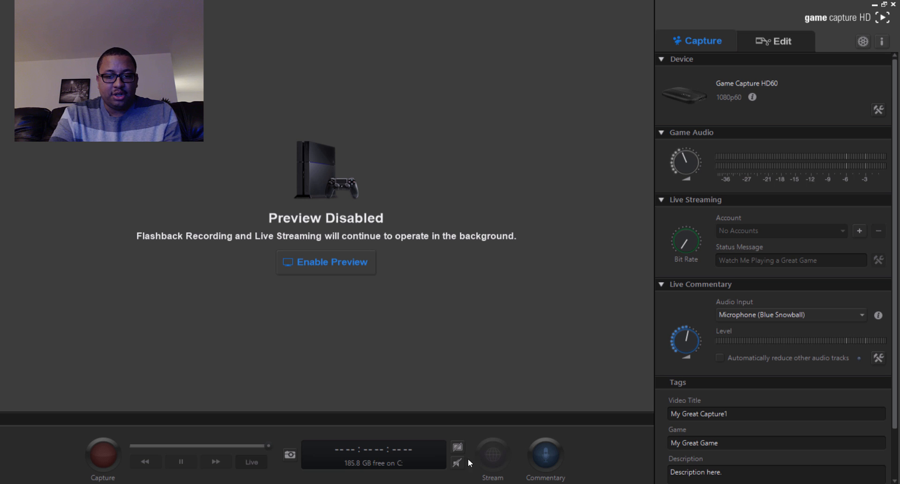
- Toggle the live game preview on and back off, then bring up the application Preferences
click(457, 448)
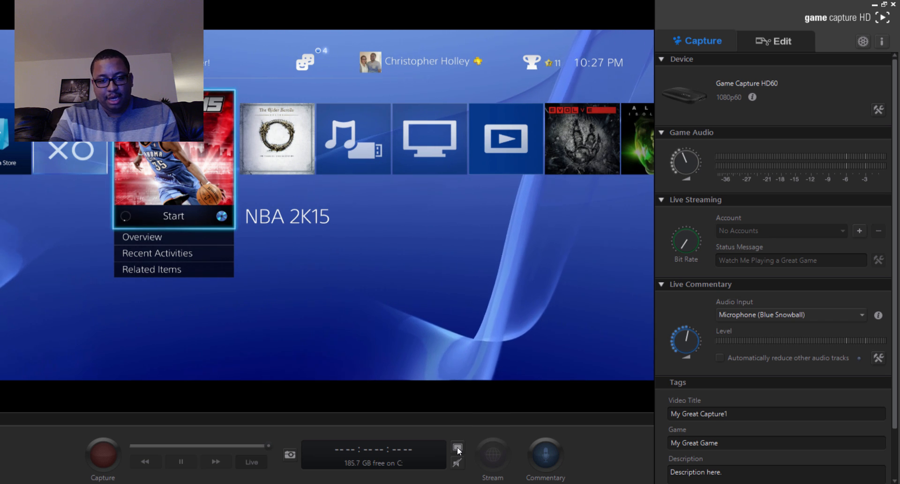
click(458, 447)
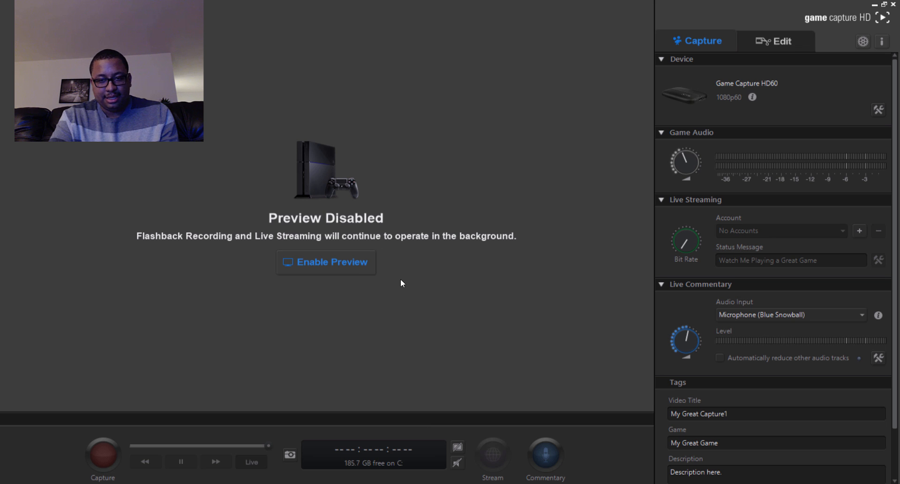
mouse_move(664, 167)
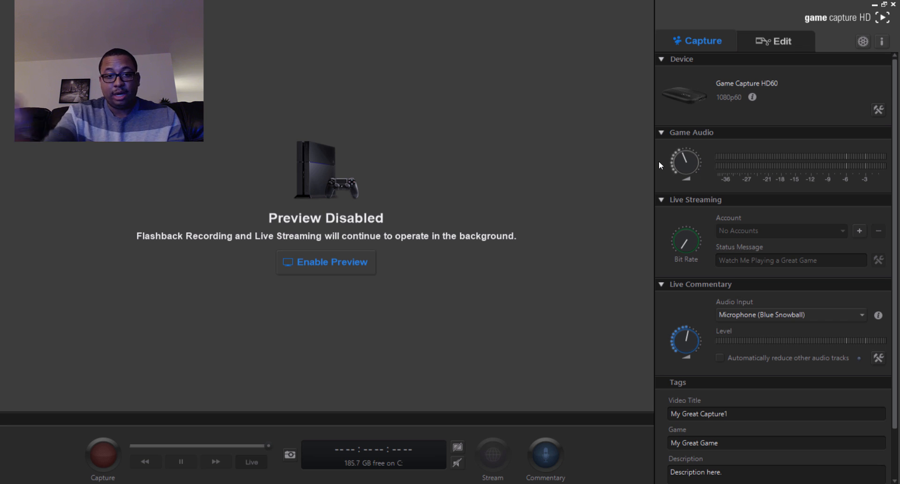
mouse_move(854, 54)
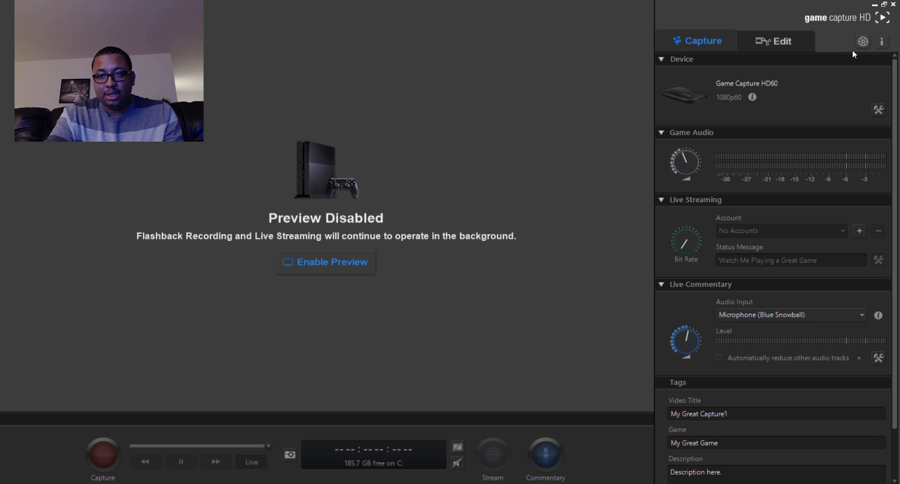
mouse_move(863, 41)
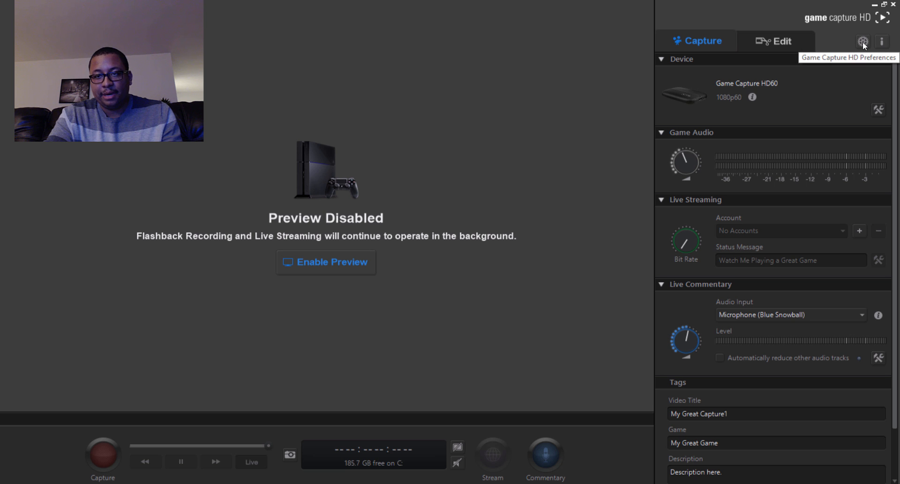
click(862, 42)
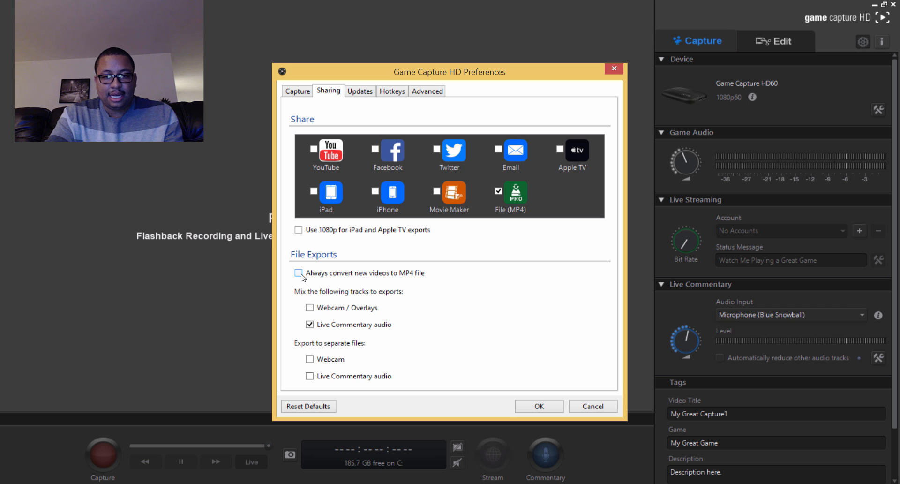
mouse_move(384, 280)
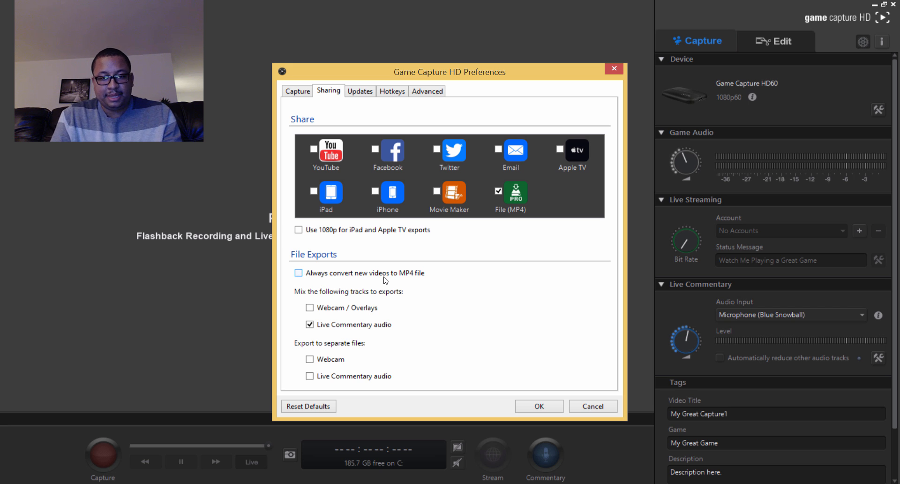